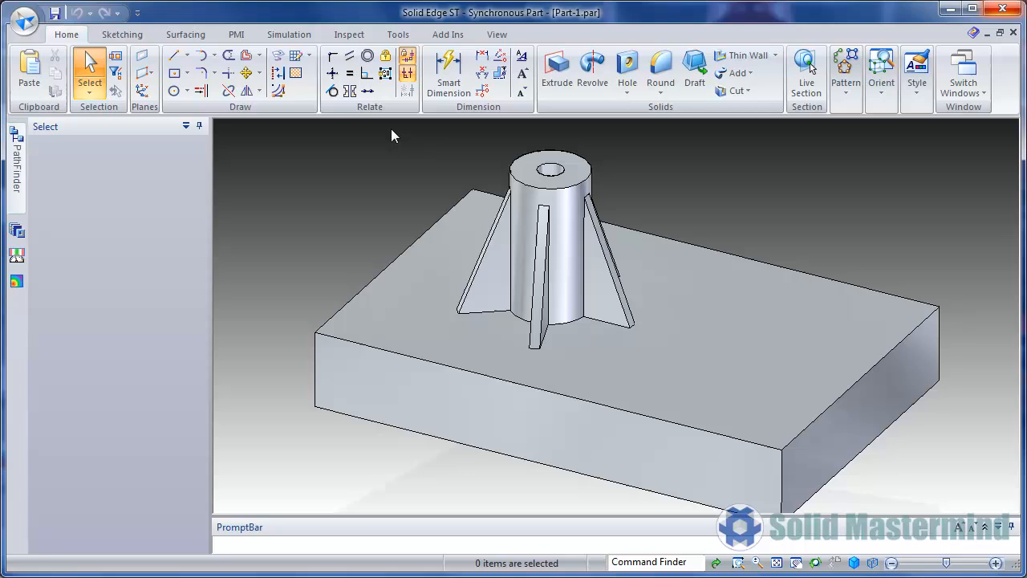
mouse_move(401, 131)
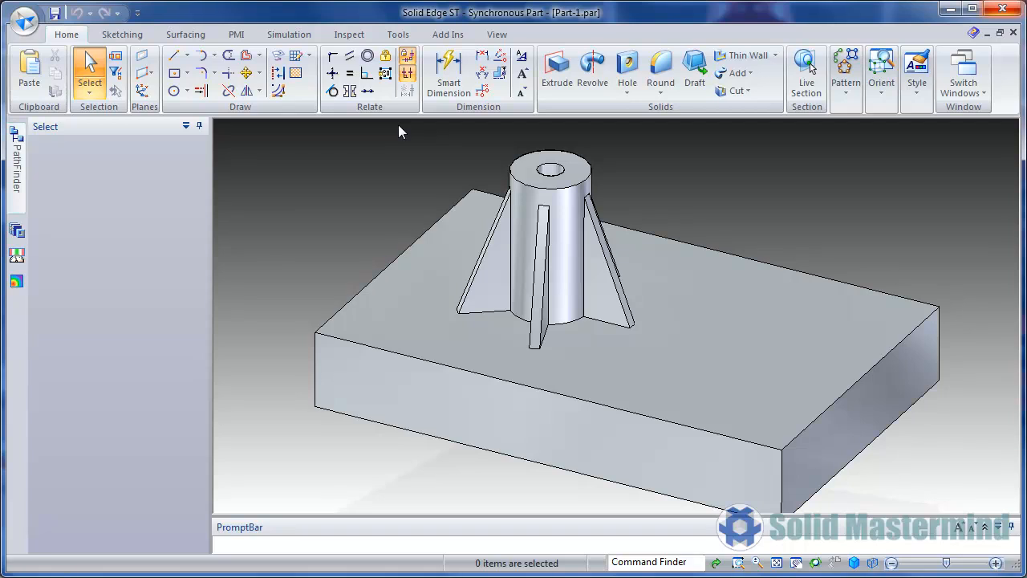
Window-select the boss and its four ribs, all 18 faces, in Part-1.
drag(401, 133, 675, 313)
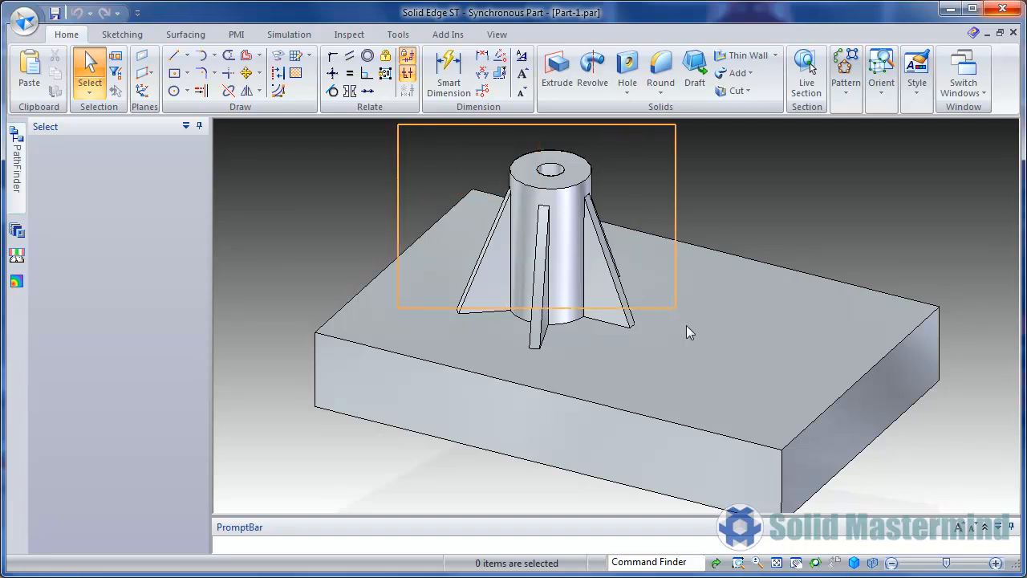
click(537, 232)
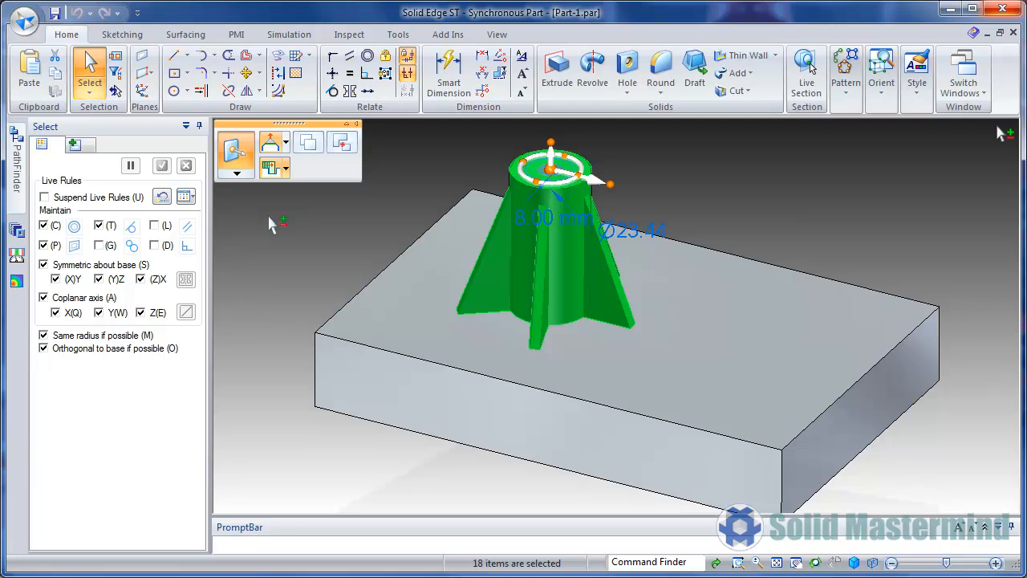
mouse_move(939, 112)
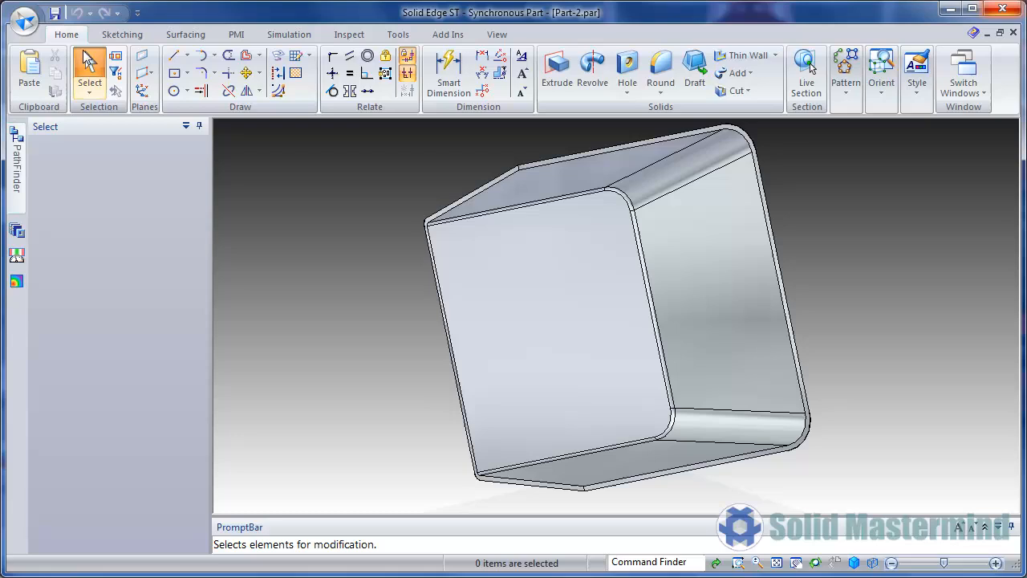
Paste the copied boss and ribs onto Part-2's front box face.
click(29, 68)
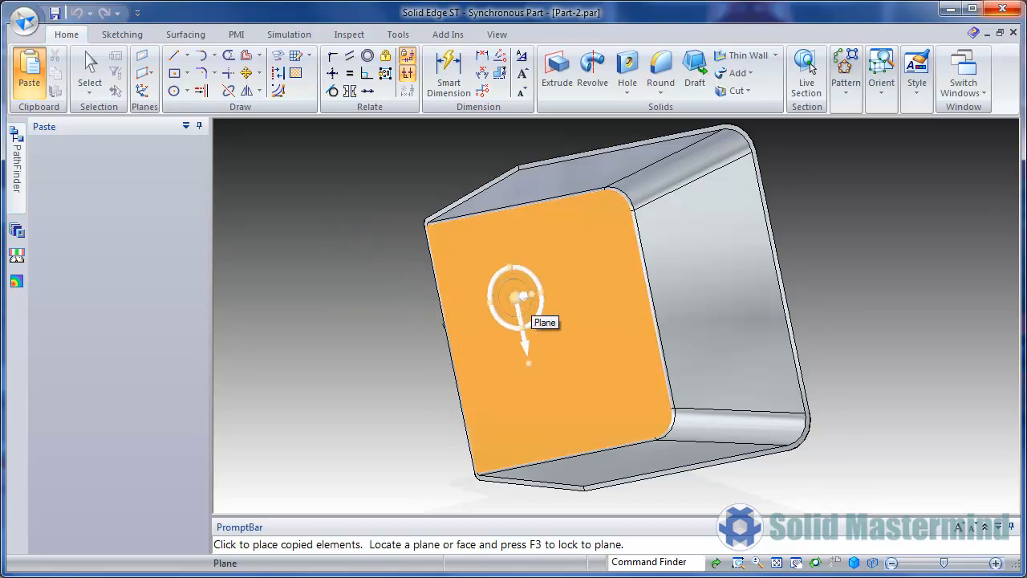
click(522, 297)
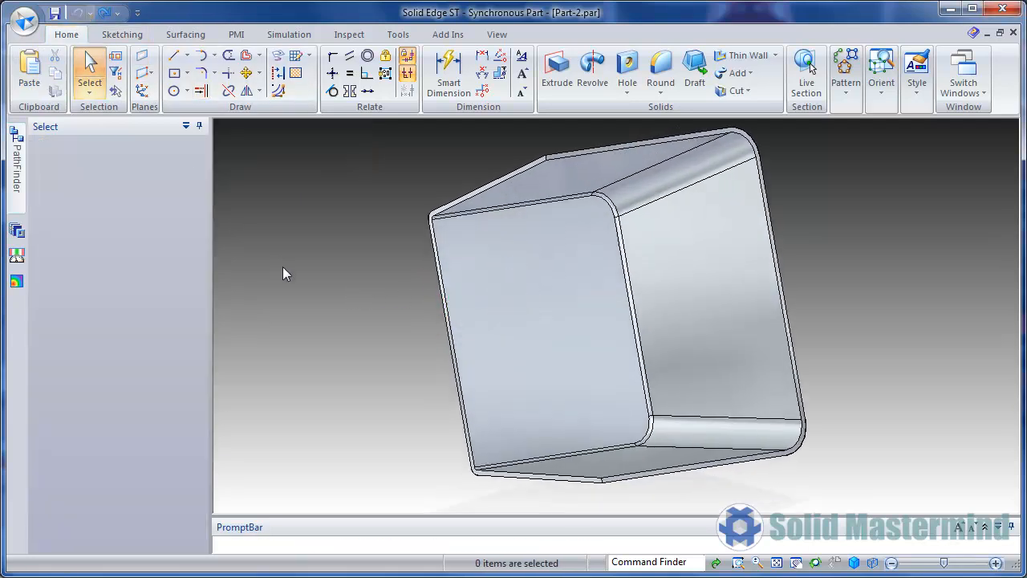
Switch back to the Part-1.par window from the Windows list.
click(963, 73)
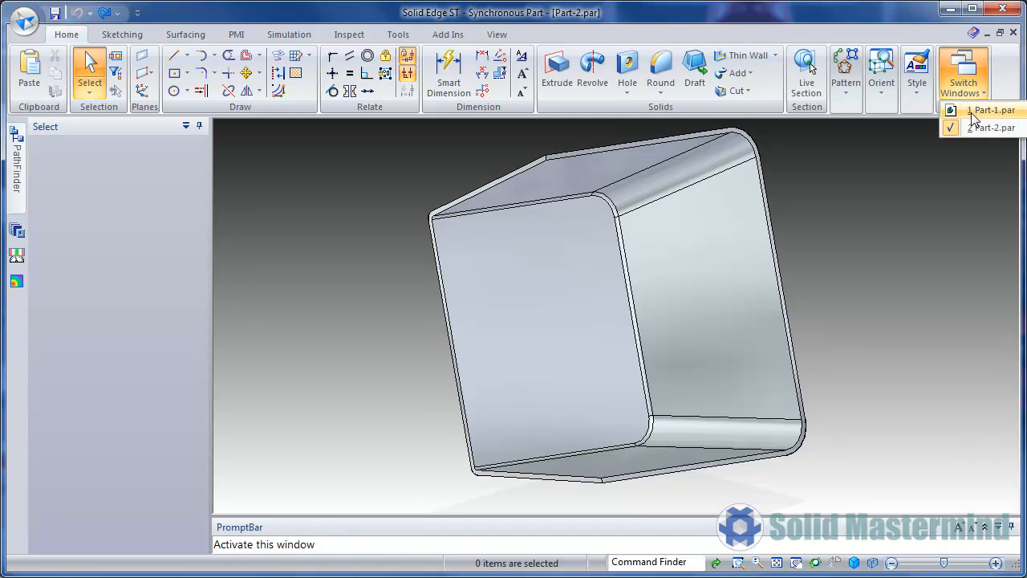
click(995, 110)
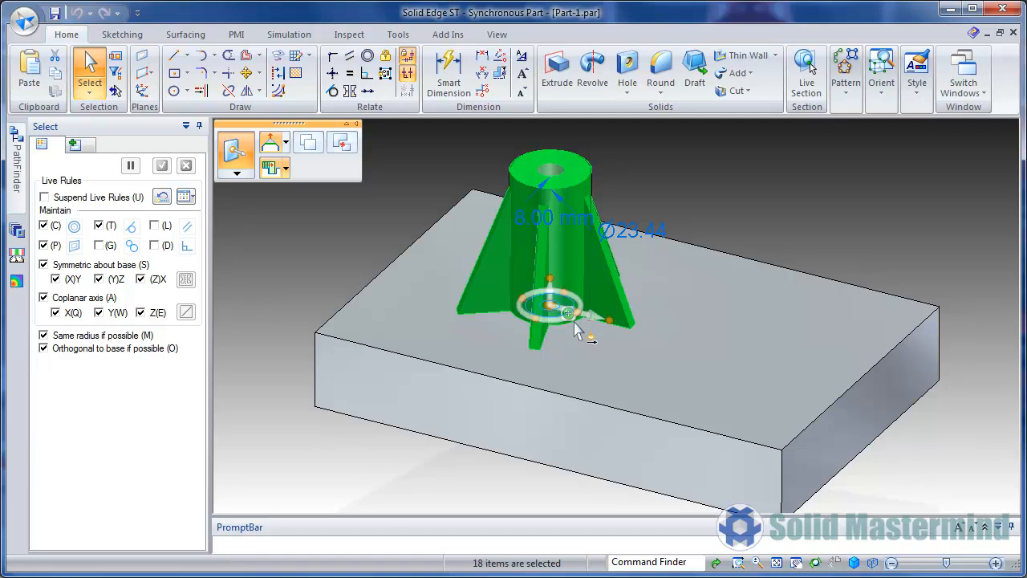
mouse_move(618, 285)
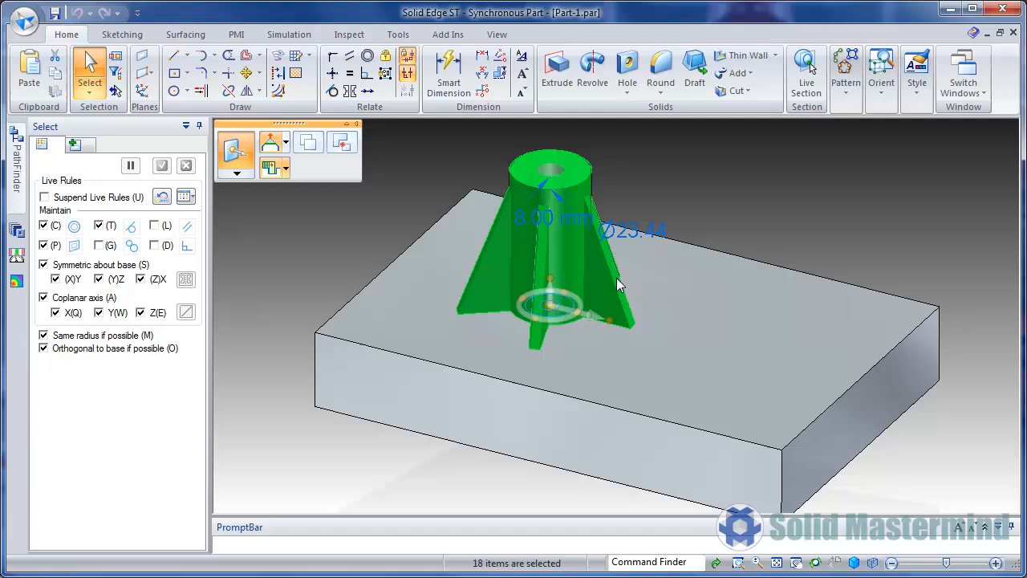
mouse_move(132, 85)
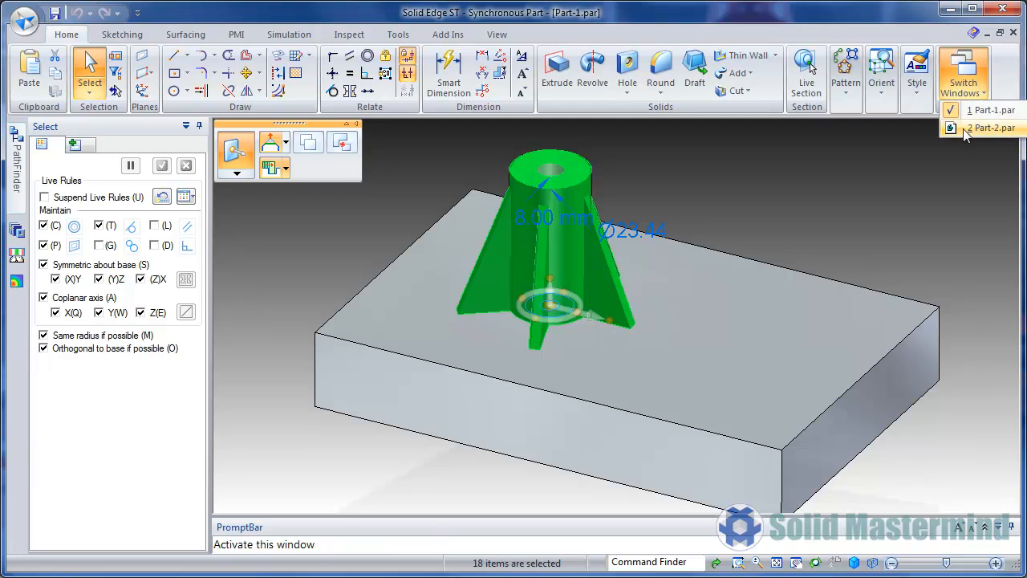
Switch to Part-2.par and paste the copied boss faces onto the front face.
click(992, 128)
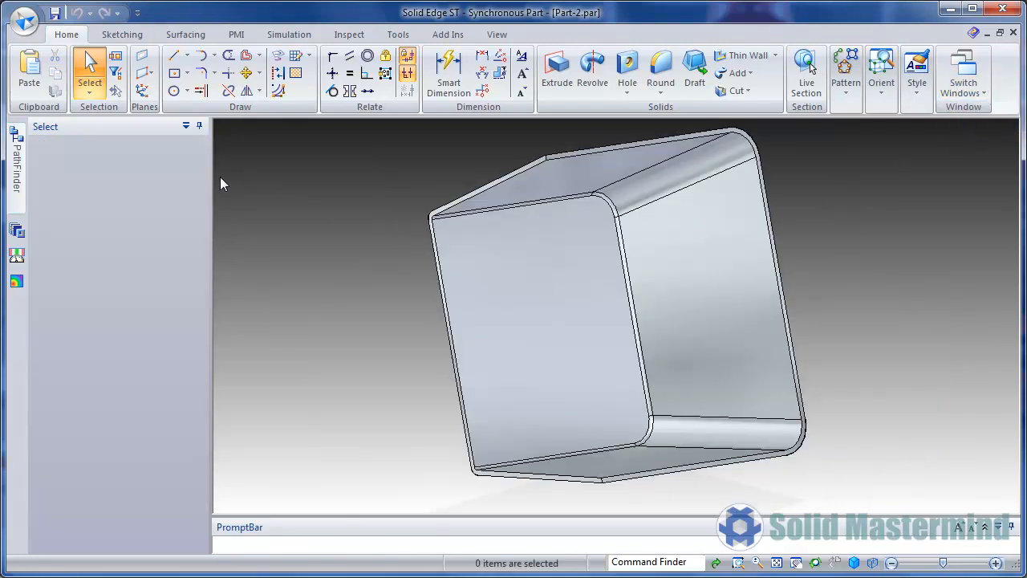
click(28, 70)
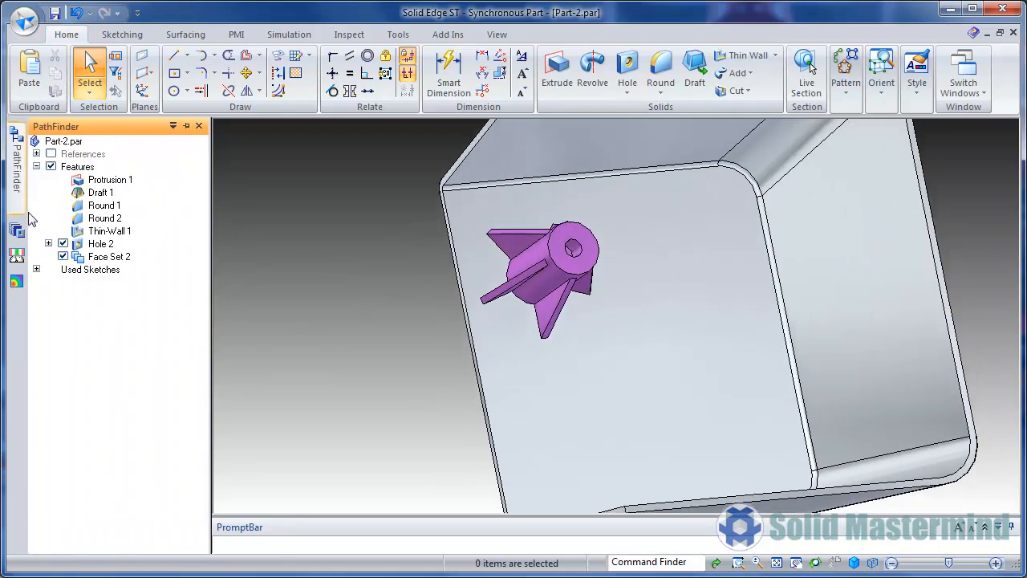
Attach Face Set 2 to the hollow box from its PathFinder context menu.
right_click(107, 256)
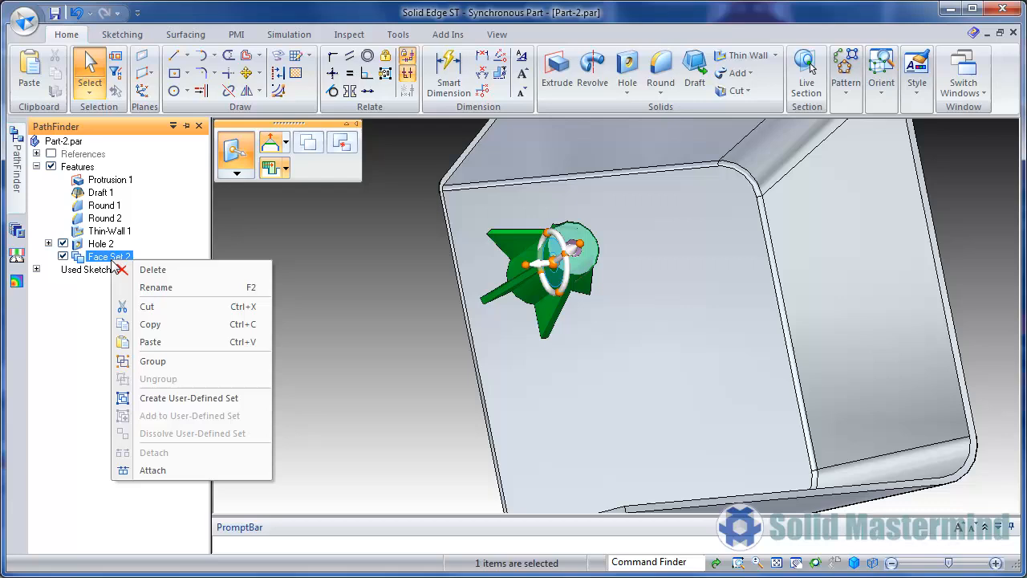
click(193, 468)
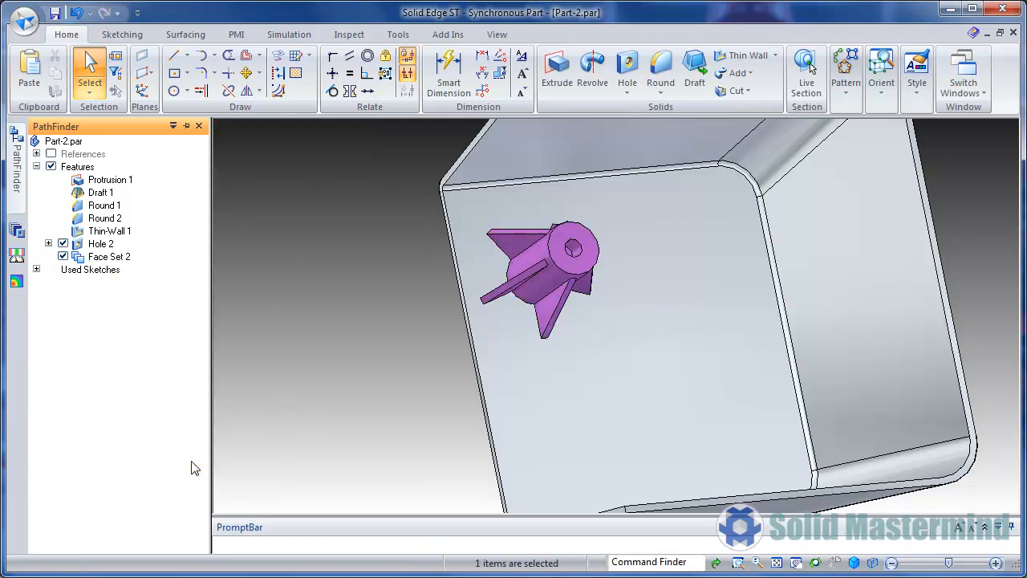